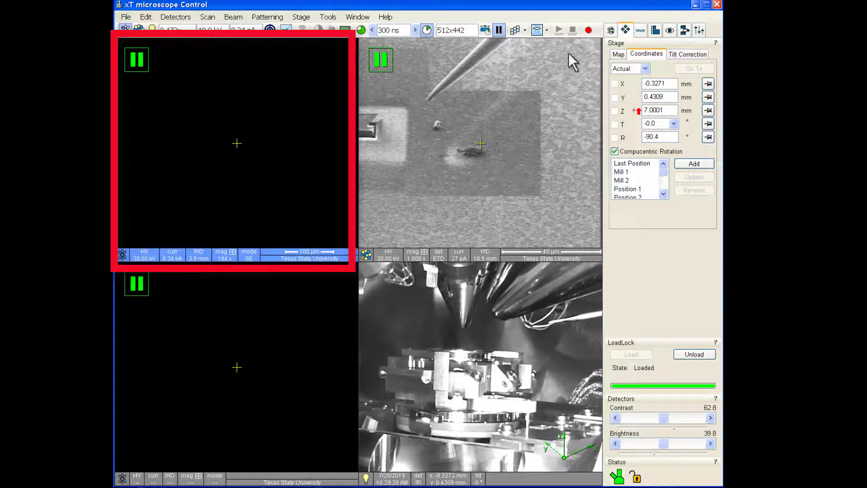
Turn the electron beam on at 10 kV and start live scanning at 50x
left_click(605, 29)
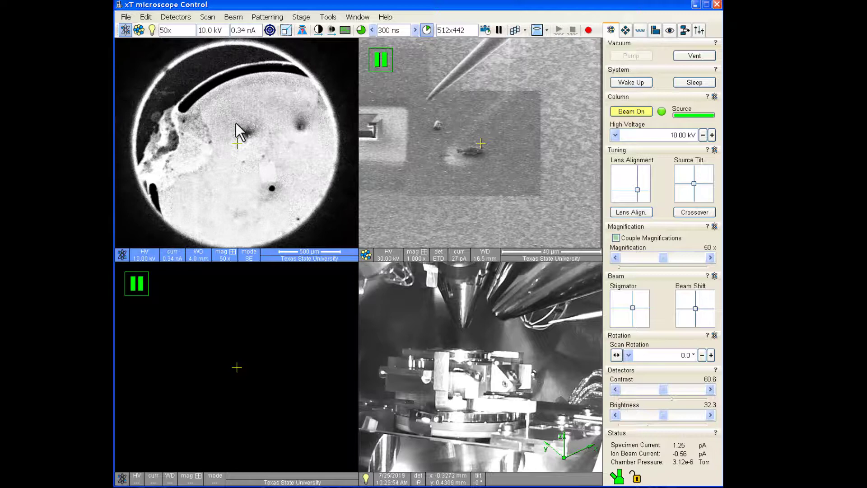
Run auto brightness/contrast (F9) three times on the live electron image
key("f9")
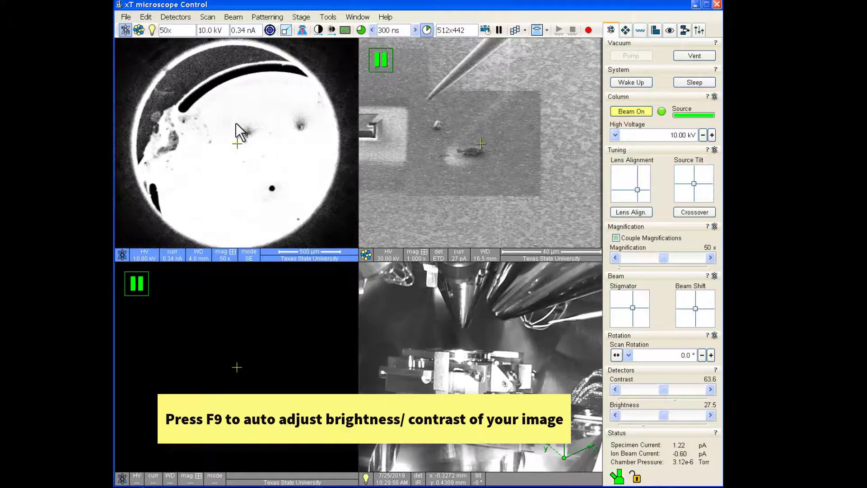
key("f9")
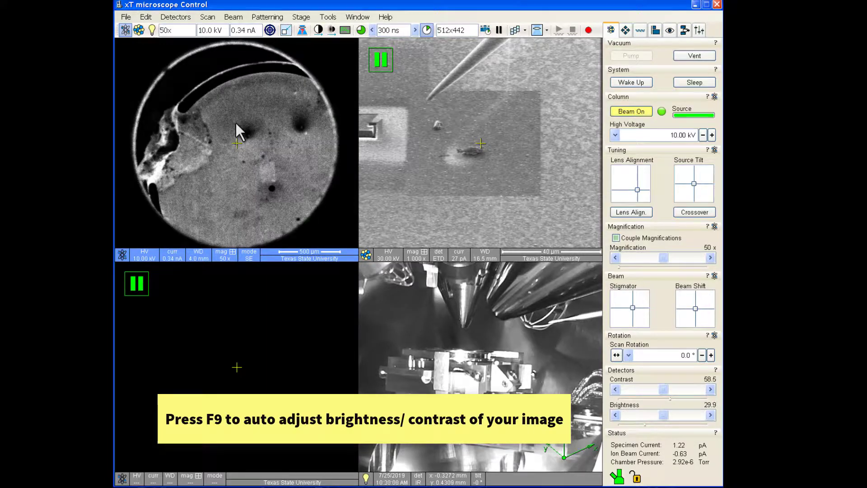
key("f9")
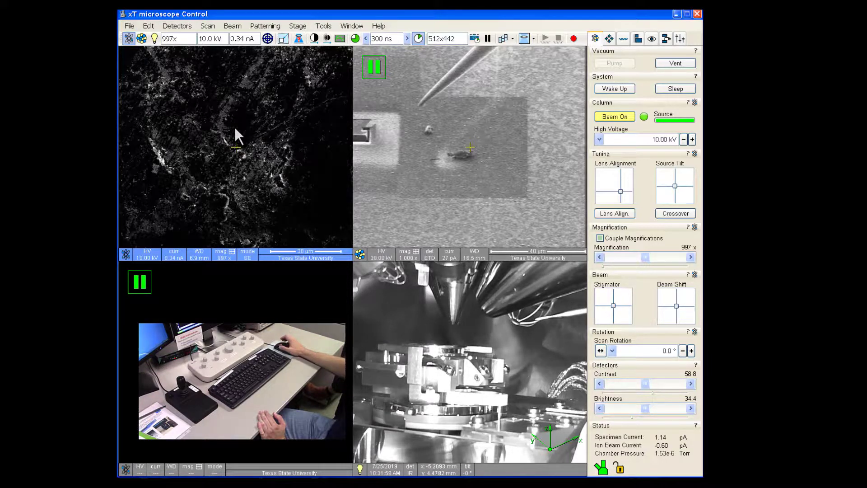
mouse_move(307, 66)
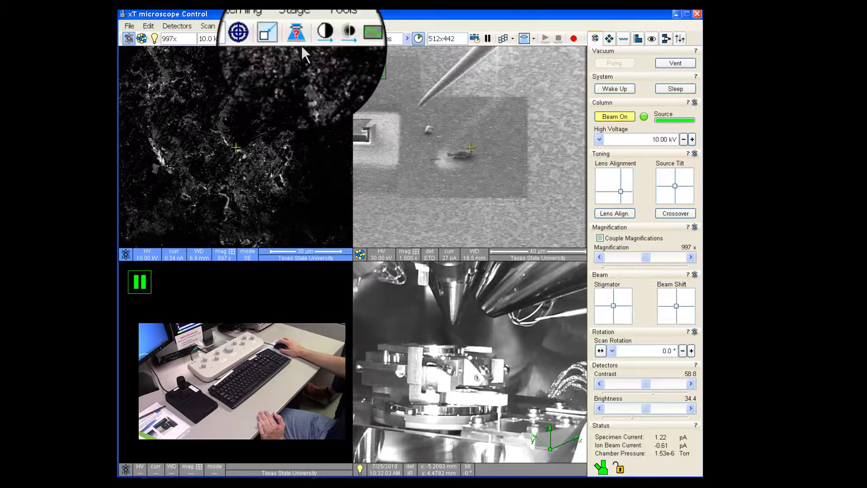
mouse_move(297, 36)
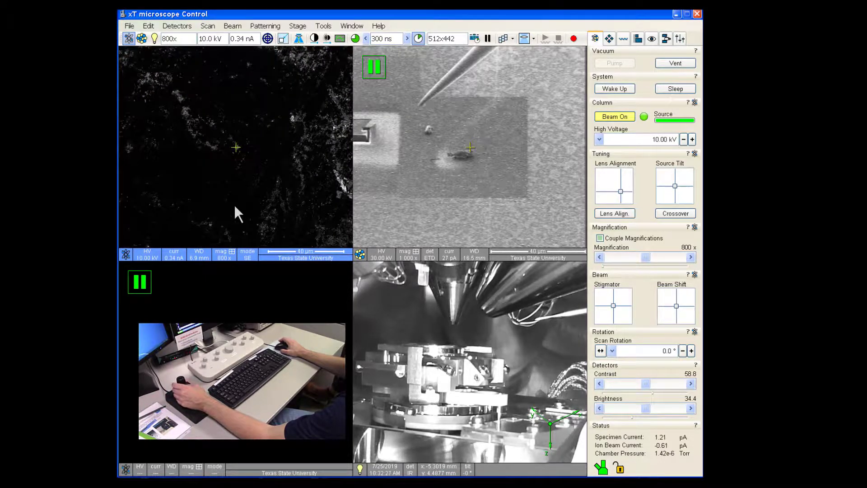
mouse_move(265, 216)
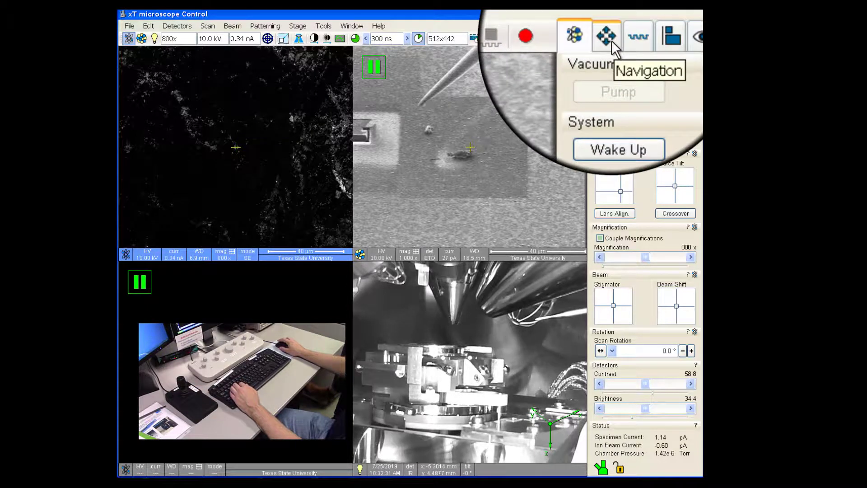
Show the stage Navigation coordinates while bringing the sample to about 4 mm working distance
left_click(606, 35)
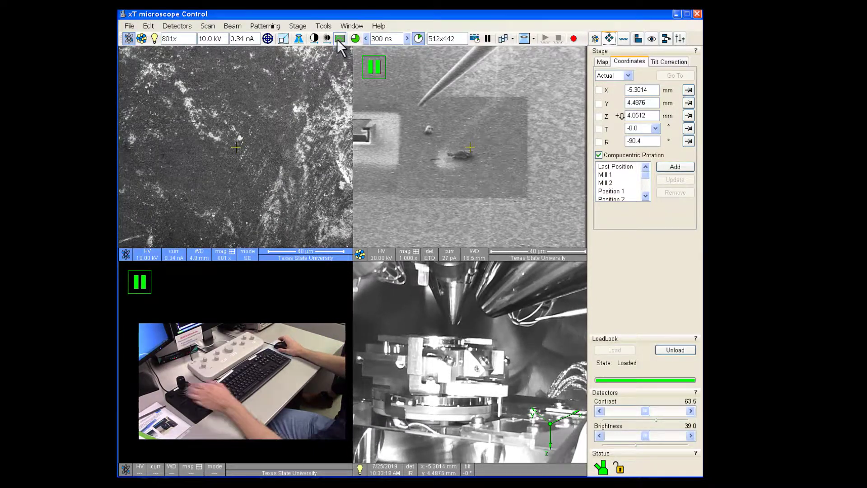
Set the Target tilt T to 15.0 and send the stage there
left_click(675, 76)
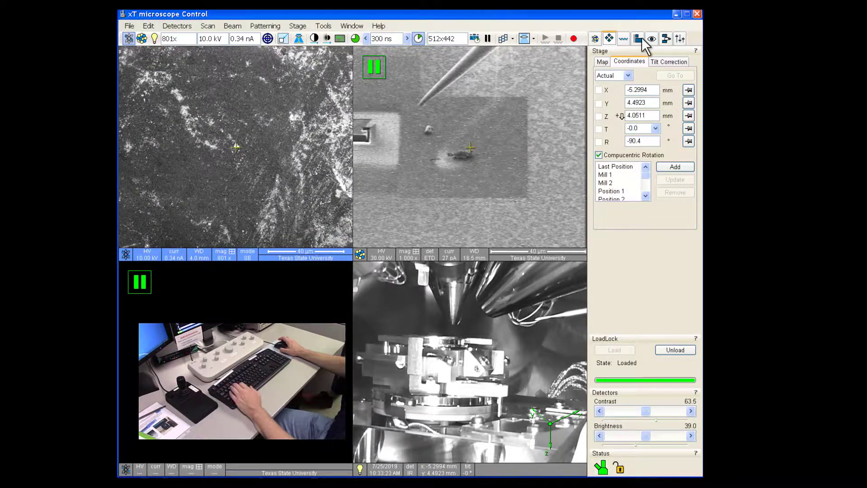
left_click(656, 128)
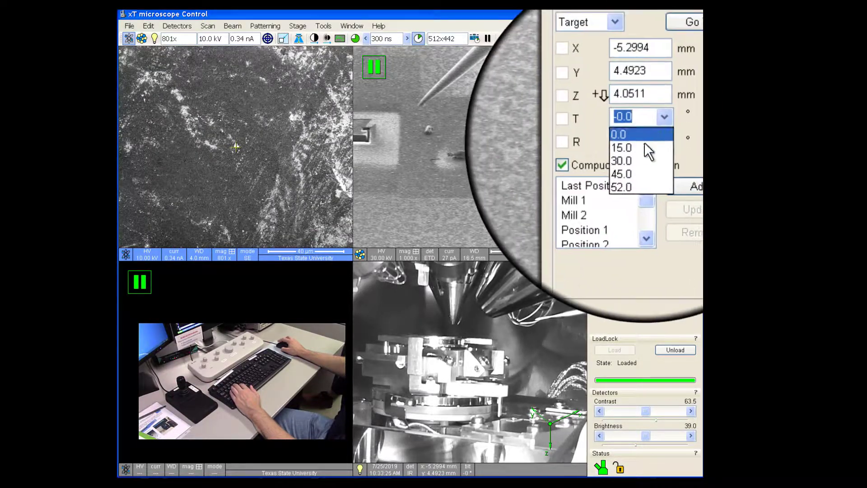
left_click(621, 148)
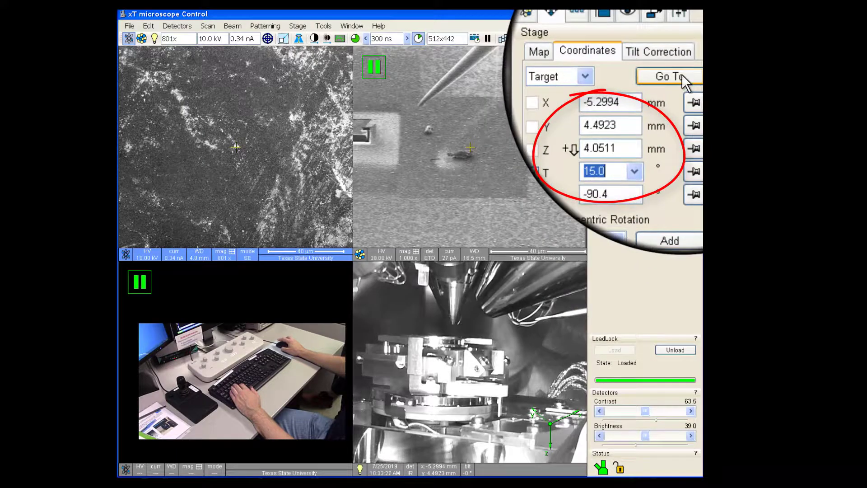
left_click(668, 76)
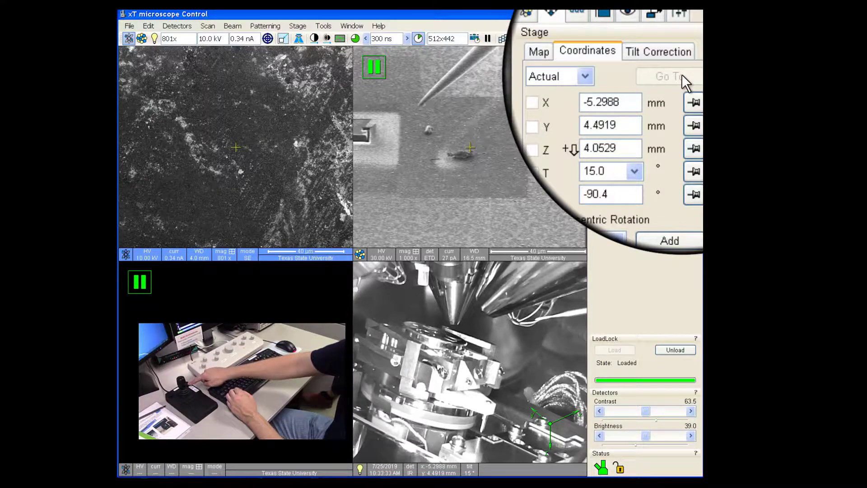
left_click(668, 76)
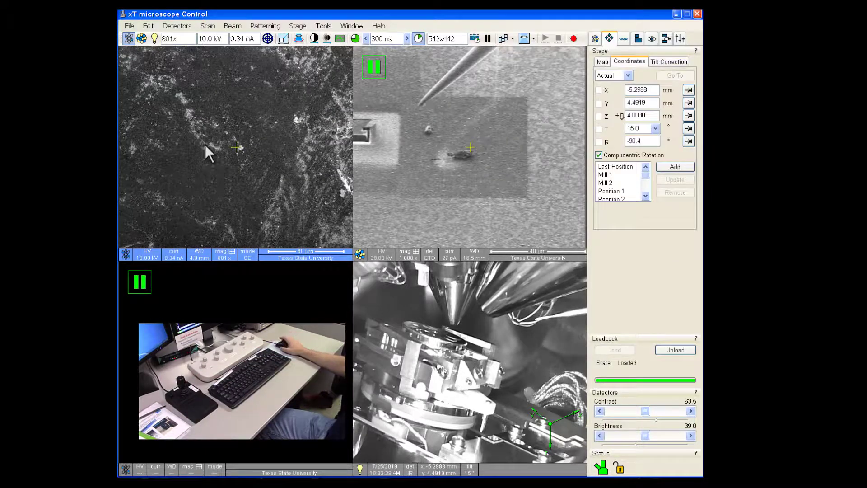
mouse_move(700, 150)
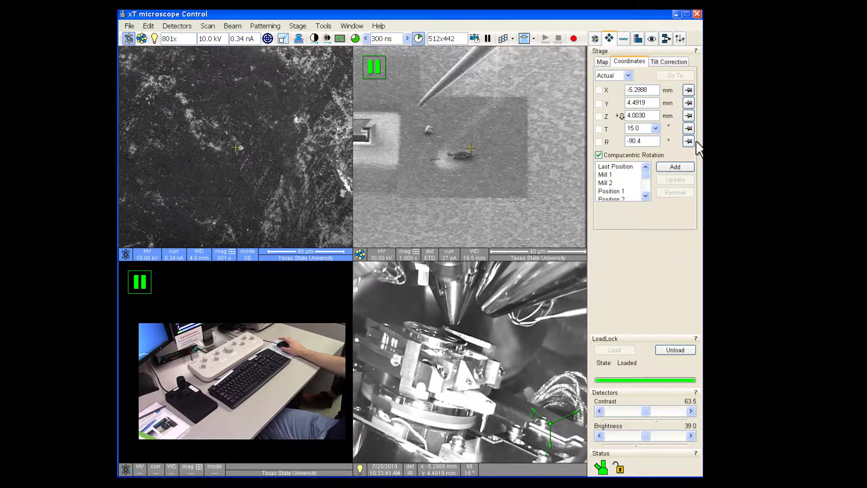
Tilt the stage stepwise to 30° and then 45° via the T dropdown
left_click(641, 128)
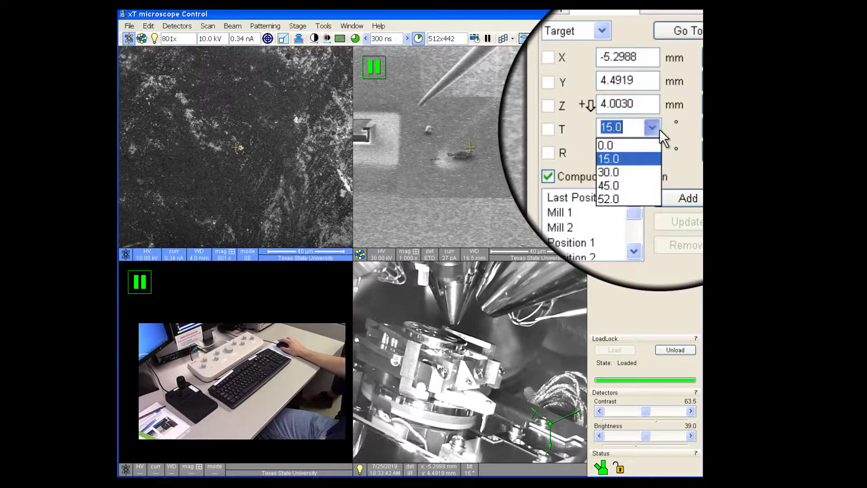
left_click(609, 172)
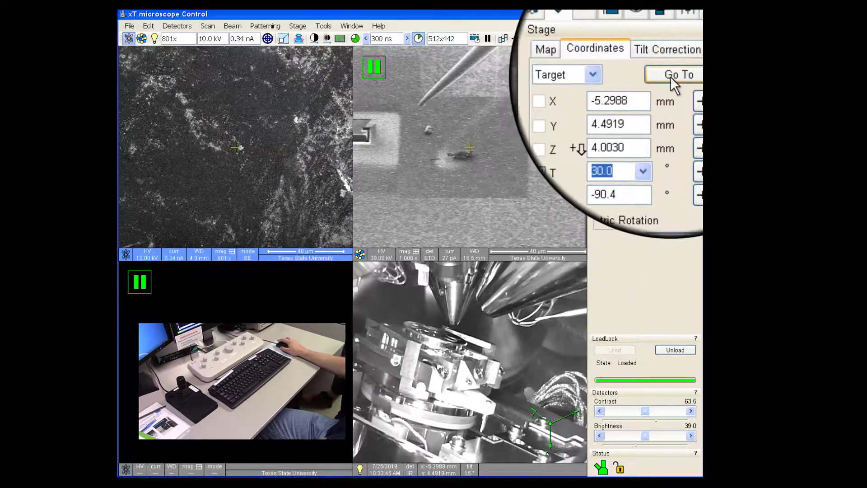
left_click(678, 74)
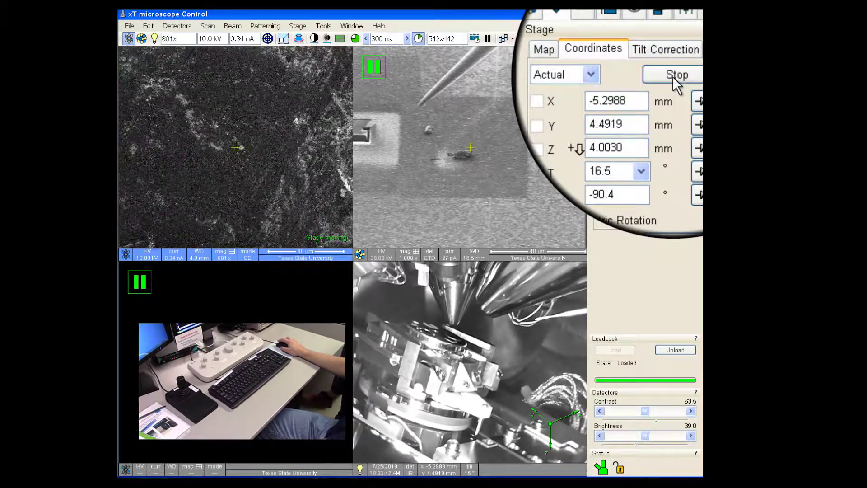
left_click(675, 75)
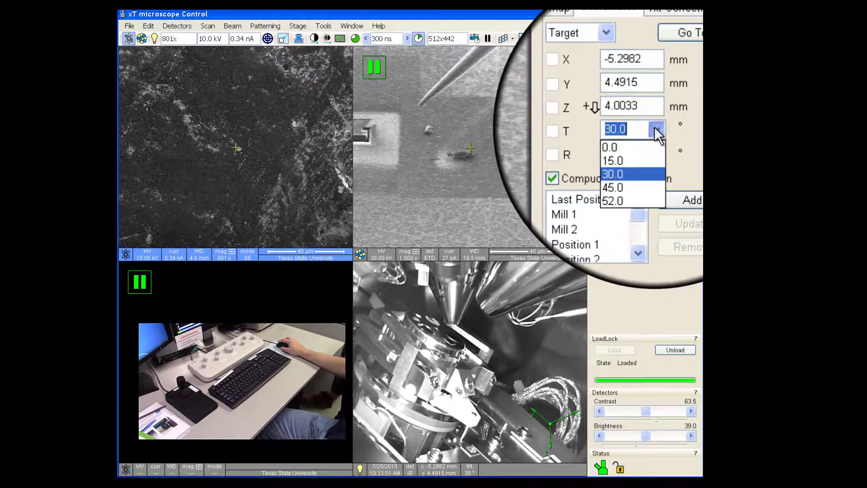
left_click(613, 187)
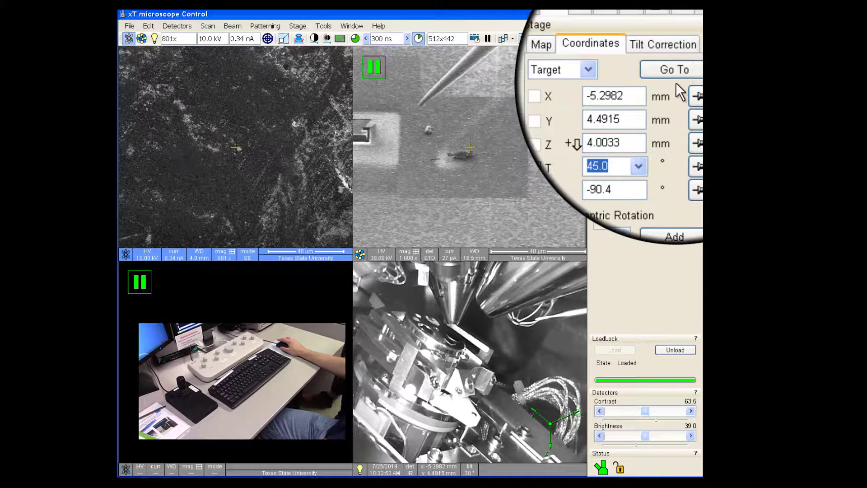
left_click(672, 69)
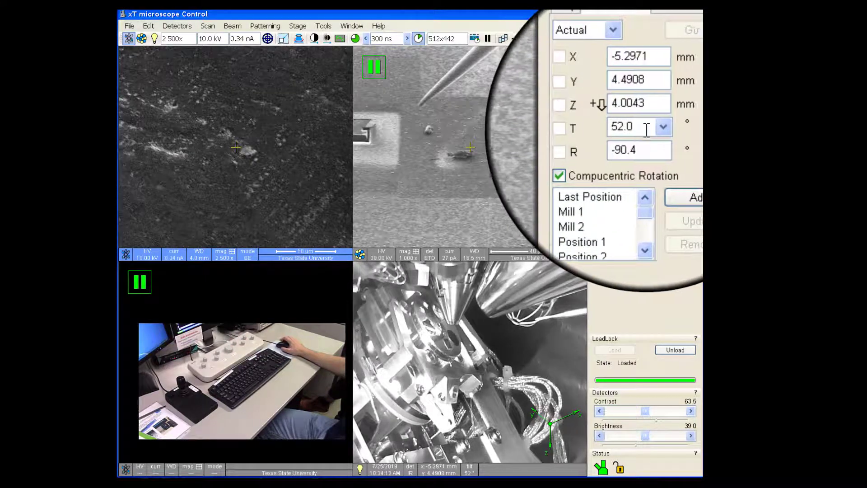
Level the stage back to 0° tilt, with the image at about 3500x
left_click(662, 127)
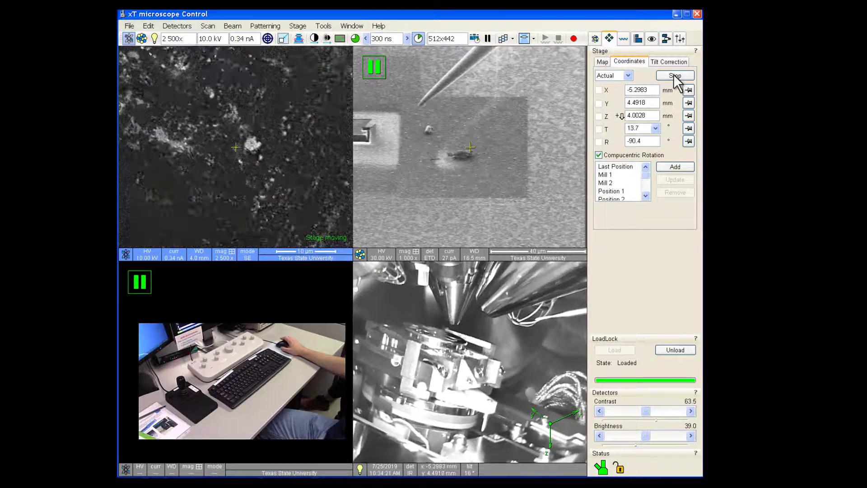
left_click(674, 76)
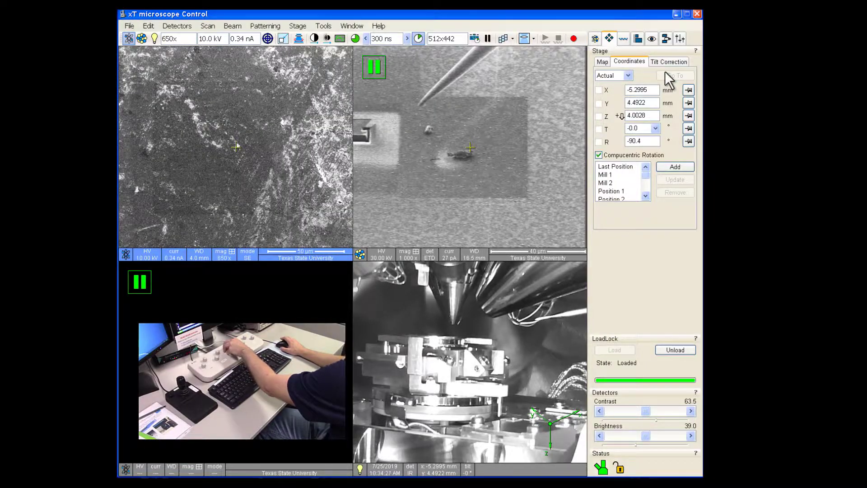
left_click(674, 76)
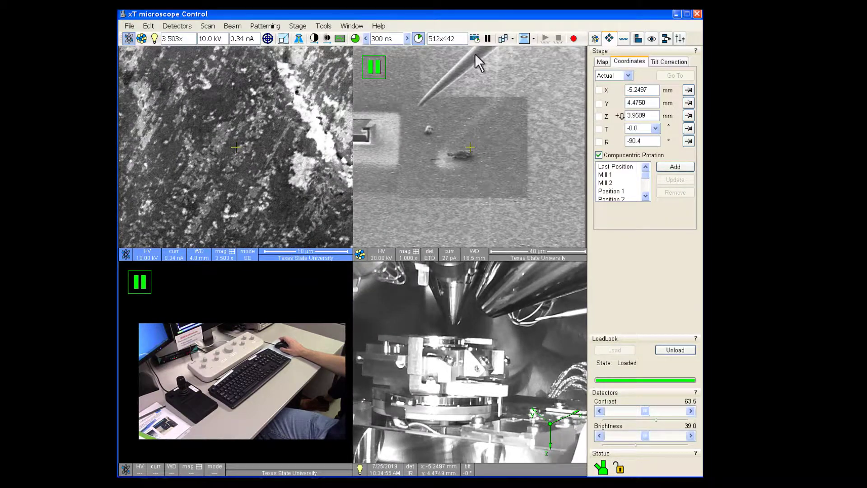
mouse_move(525, 38)
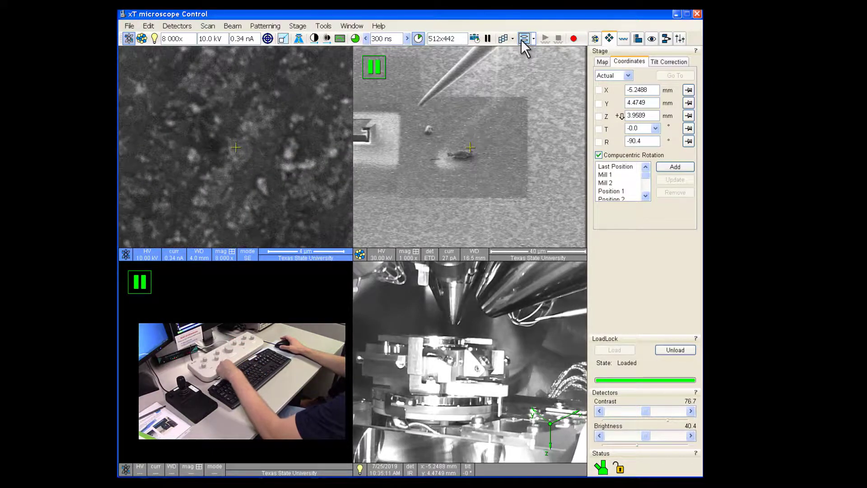
Pick Immersion from the lens mode list
left_click(524, 38)
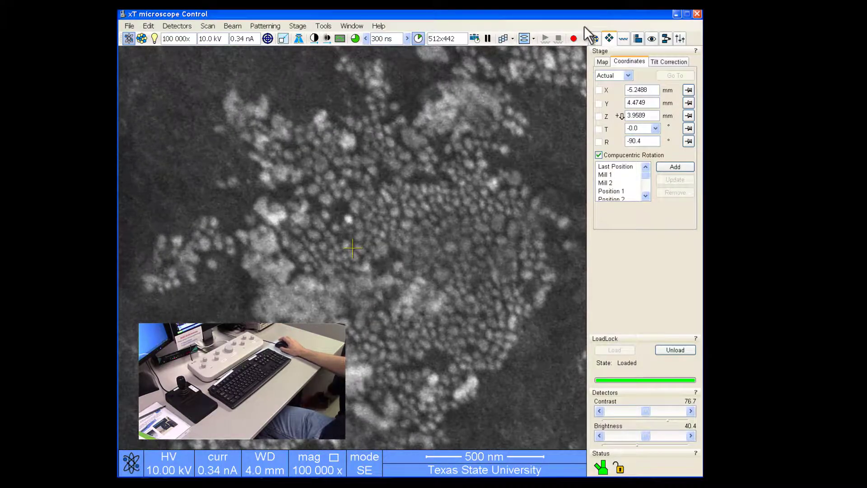
Show the Beam Control page and set Lens Align adjustment to Fine
left_click(596, 38)
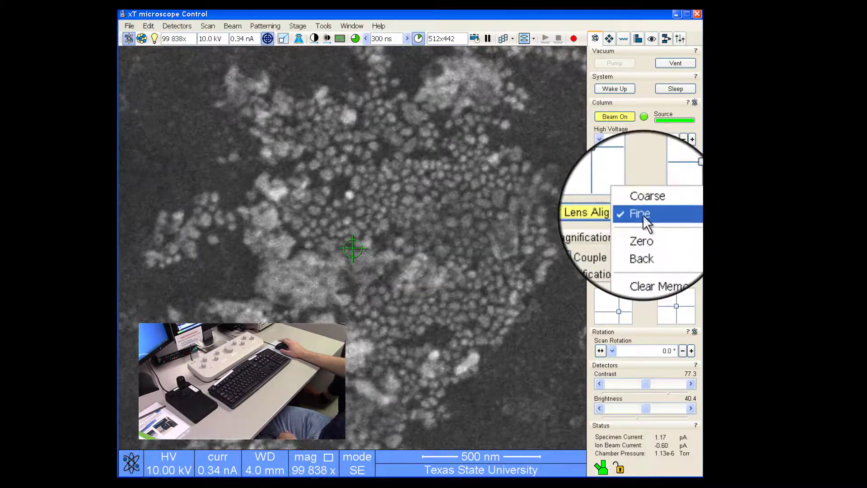
left_click(639, 214)
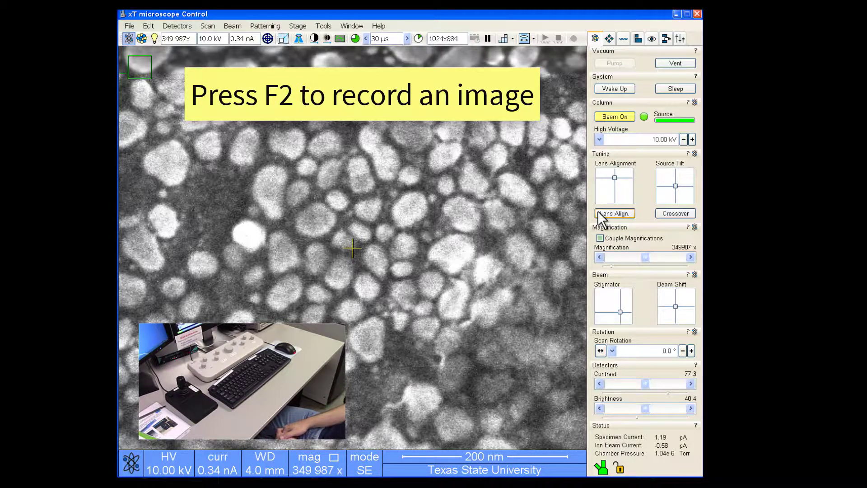
Record the 350,000x image and save it as JPEG 'train'
key("f2")
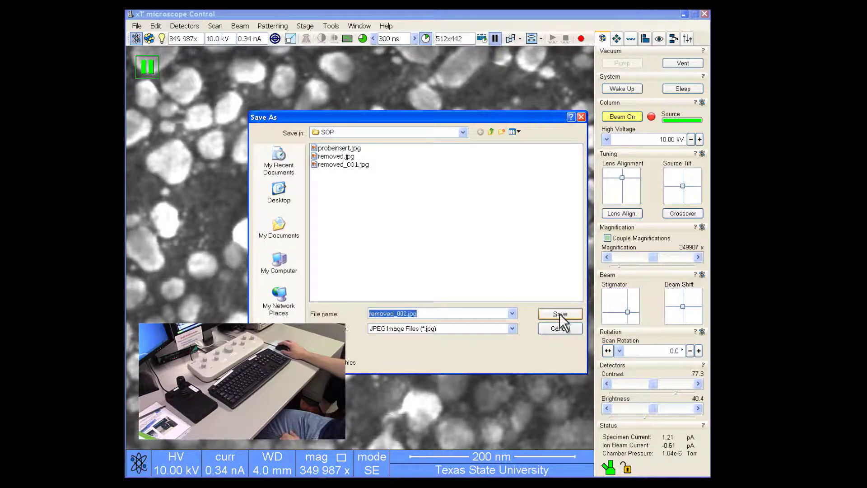
type("train")
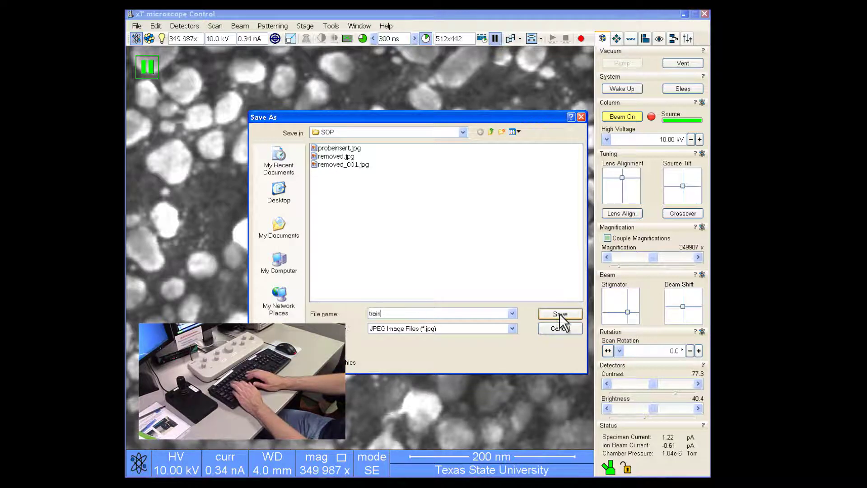
left_click(560, 314)
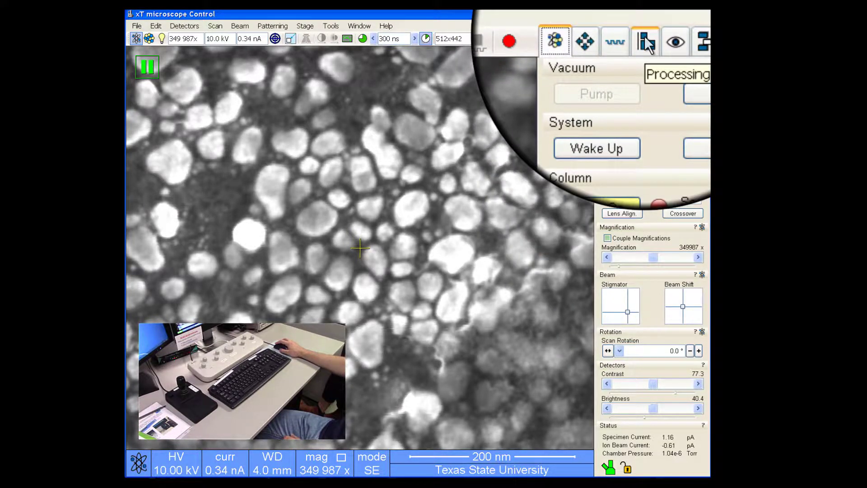
Start a Line Measurement with Direction set to Any and Surface tilt correction
left_click(645, 41)
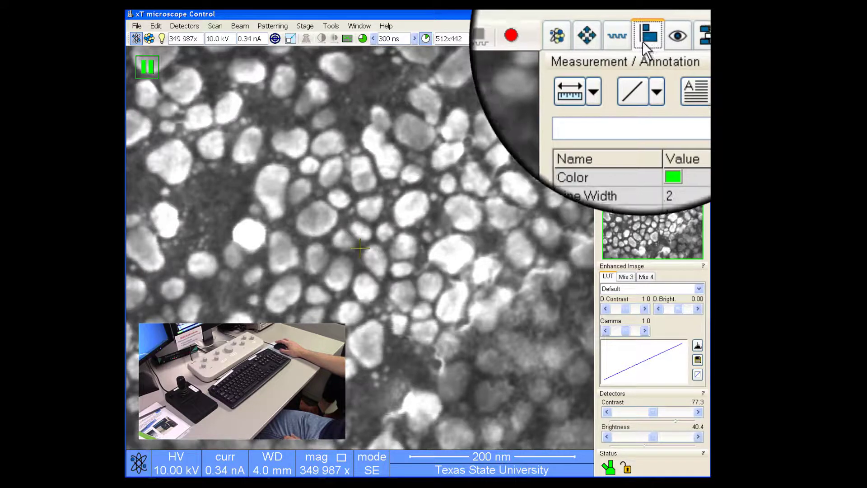
left_click(569, 91)
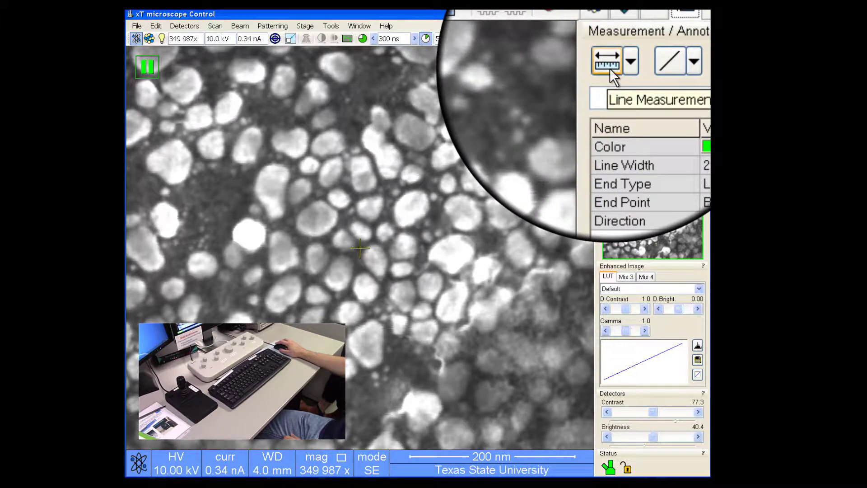
left_click(606, 61)
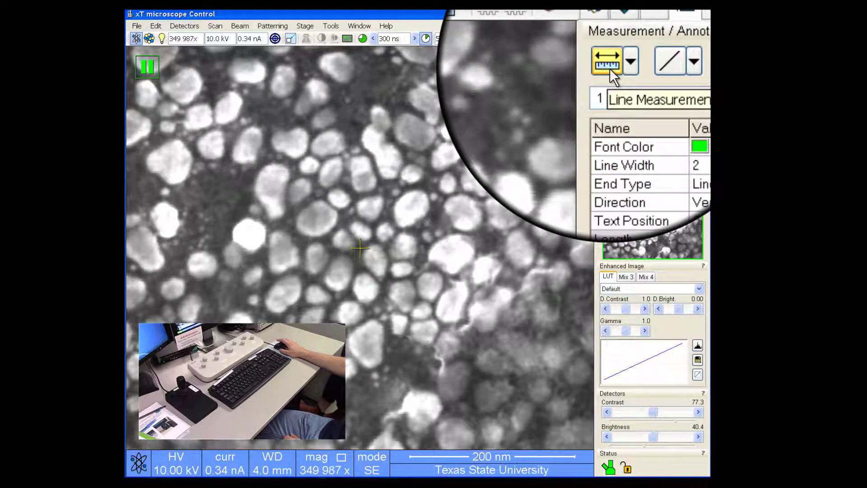
left_click(630, 61)
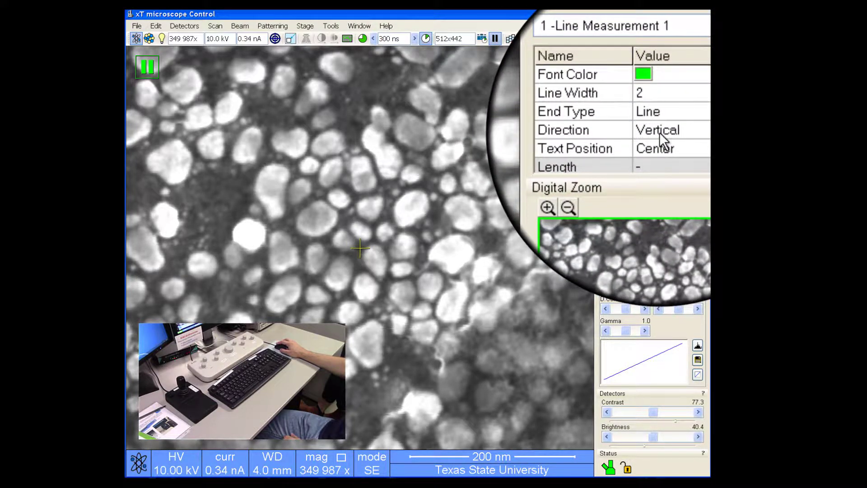
left_click(685, 131)
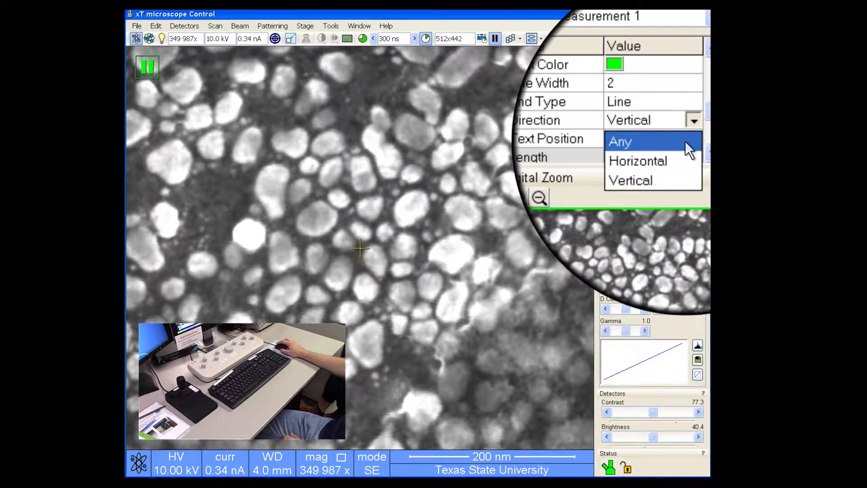
left_click(637, 161)
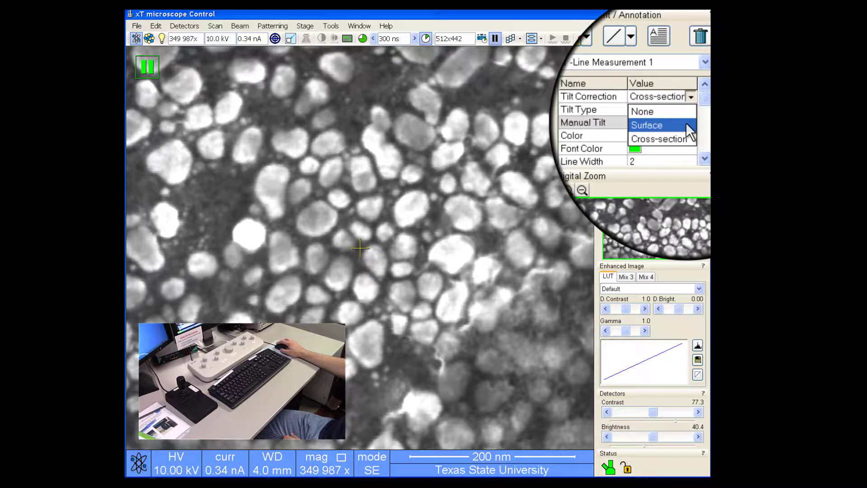
left_click(647, 125)
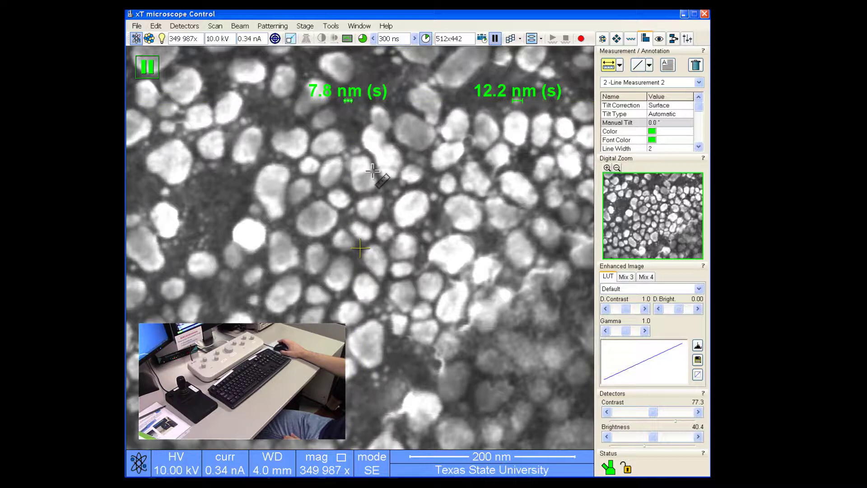
mouse_move(358, 172)
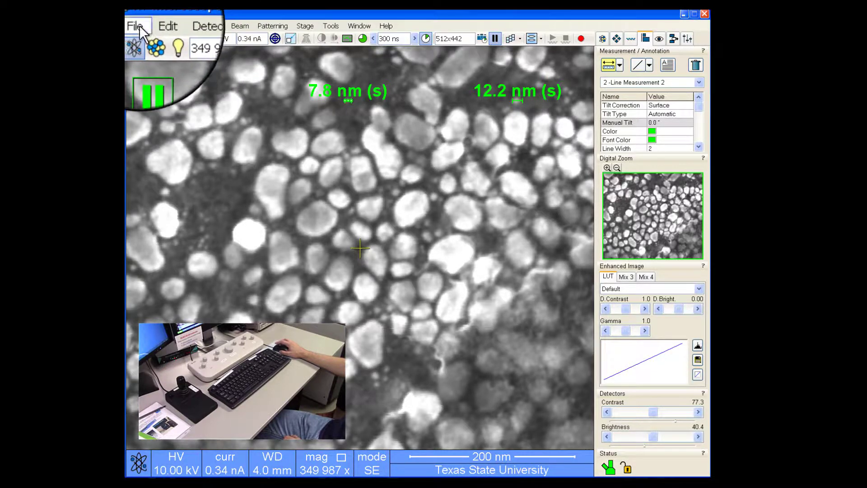
Save the image with its 7.8 nm and 12.2 nm line measurements under a new name
left_click(137, 25)
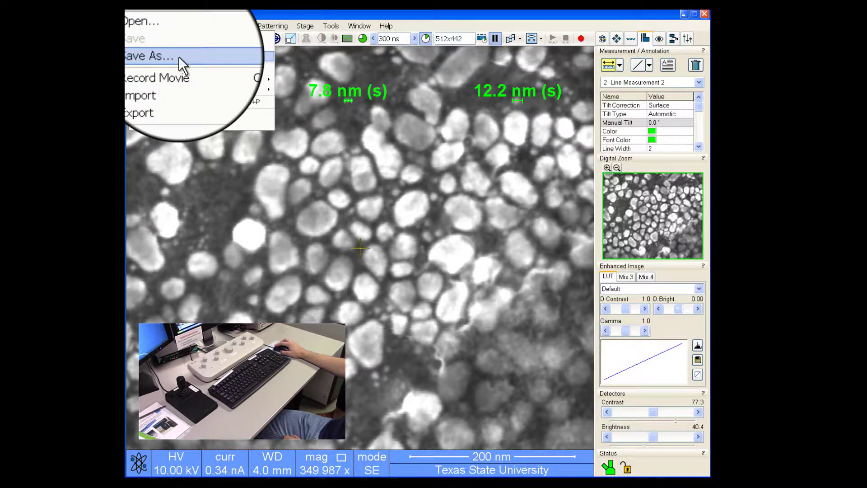
left_click(148, 56)
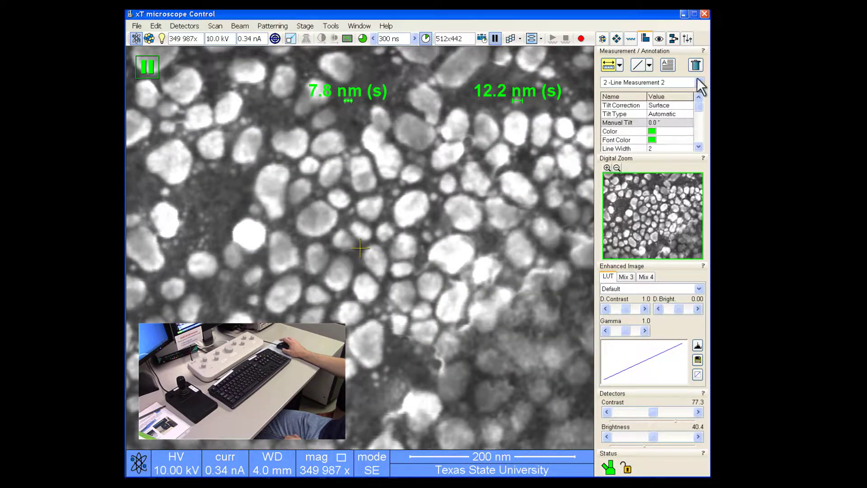
Delete the 7.8 nm and 12.2 nm line measurements from the paused image
left_click(695, 65)
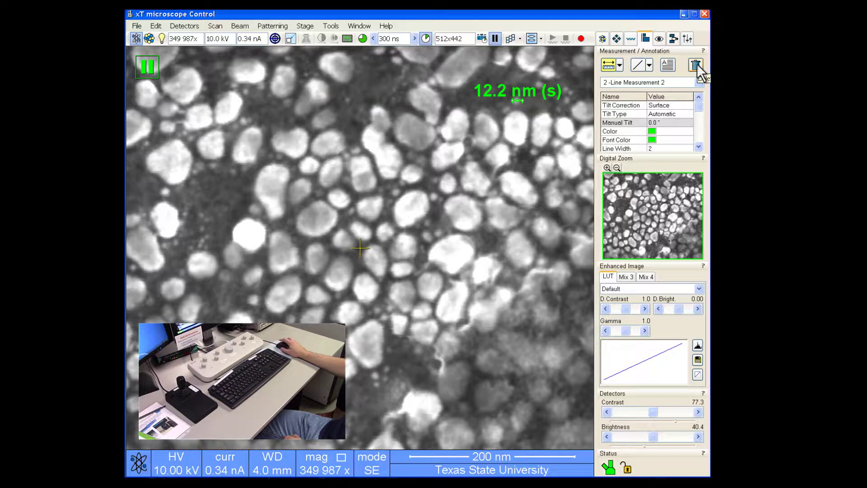
left_click(695, 64)
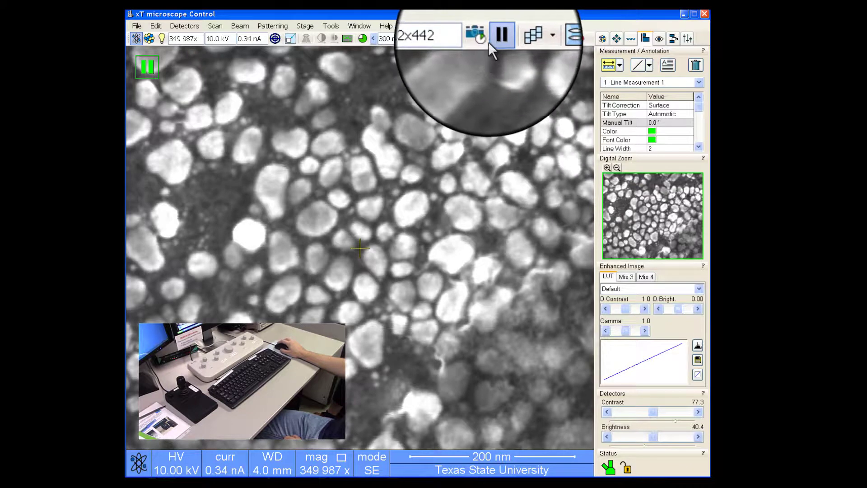
mouse_move(496, 36)
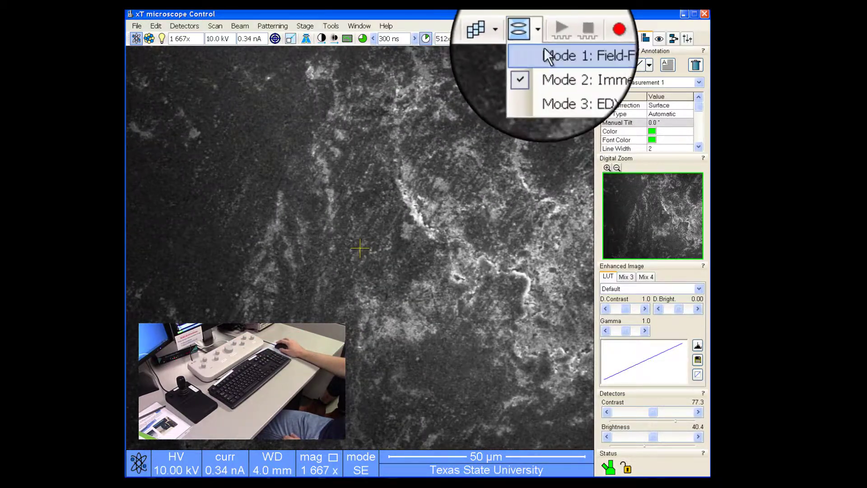
Switch the lens to Mode 1: Field-Free for a live view at about 1667x
left_click(581, 55)
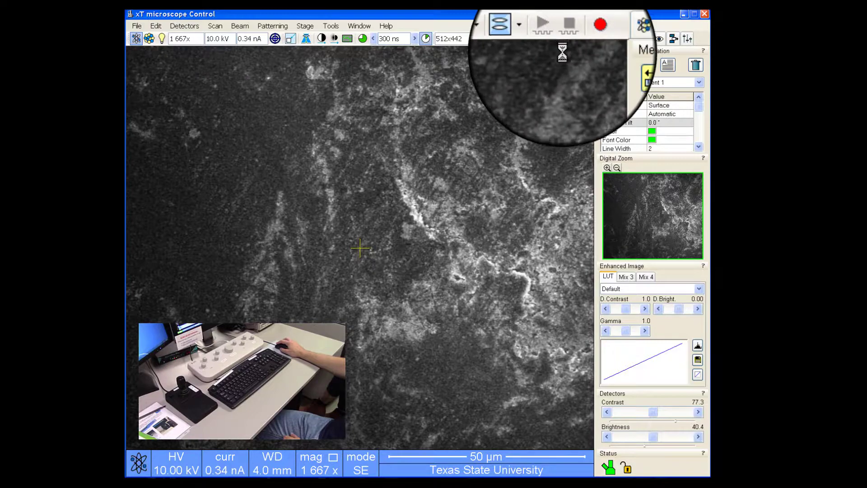